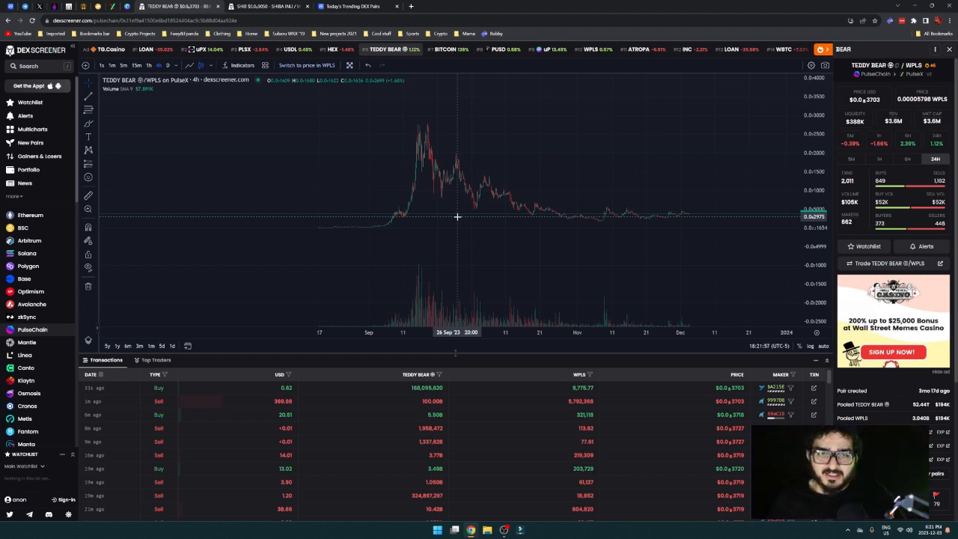
{"action": "mouse_move", "coordinate": [503, 237]}
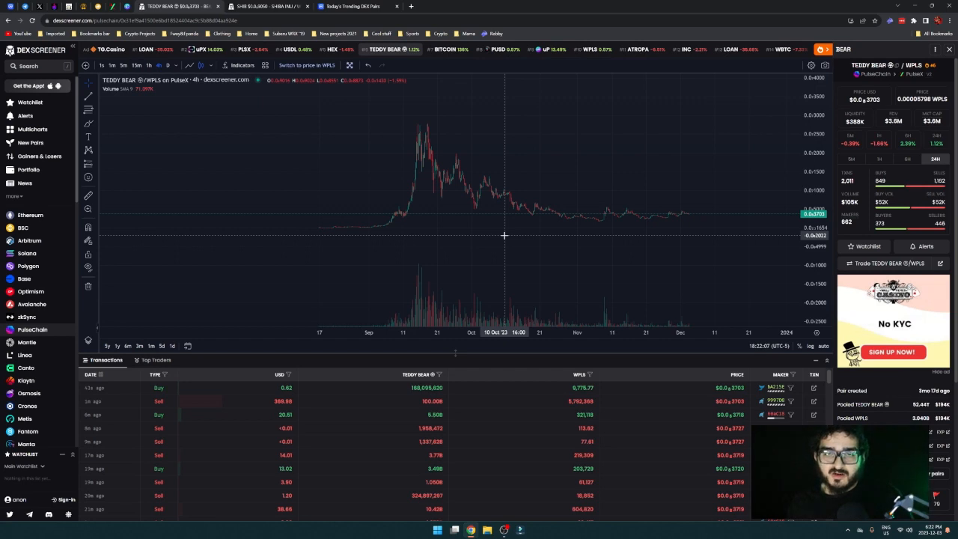
{"action": "mouse_move", "coordinate": [498, 176]}
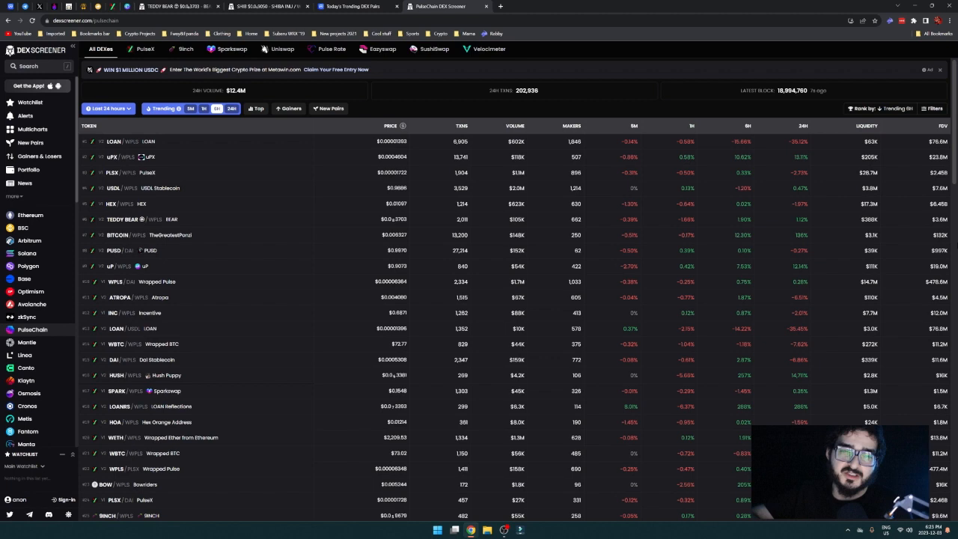
{"action": "mouse_move", "coordinate": [274, 148]}
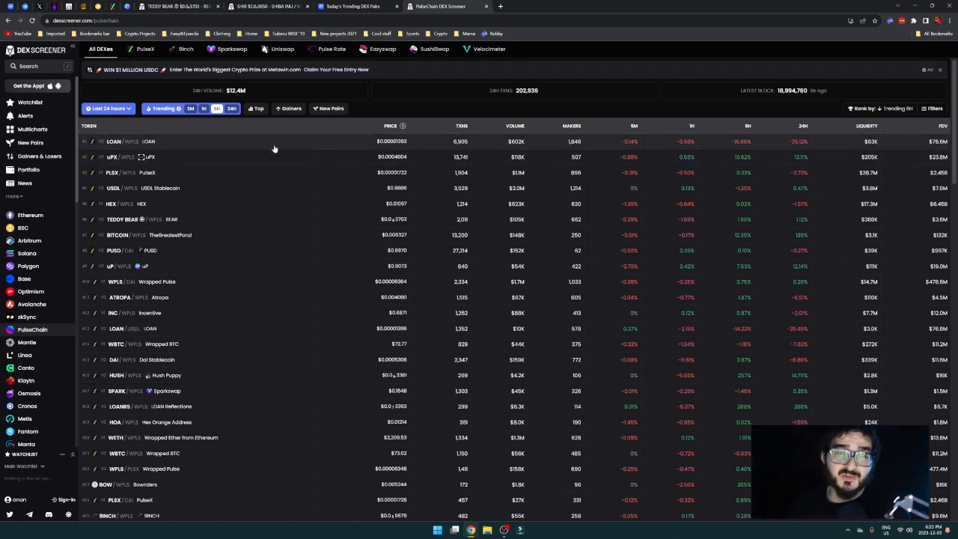
{"action": "mouse_move", "coordinate": [221, 206]}
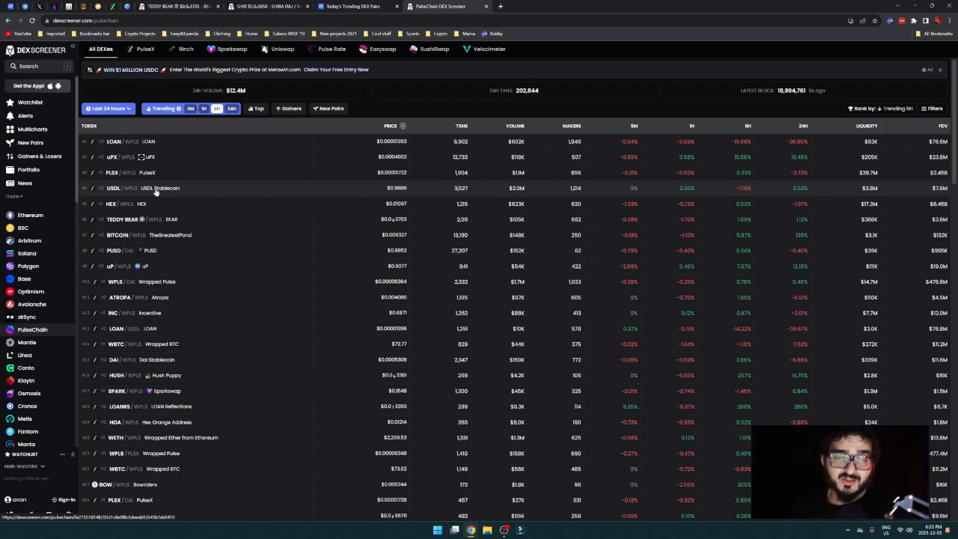
{"action": "mouse_move", "coordinate": [344, 203]}
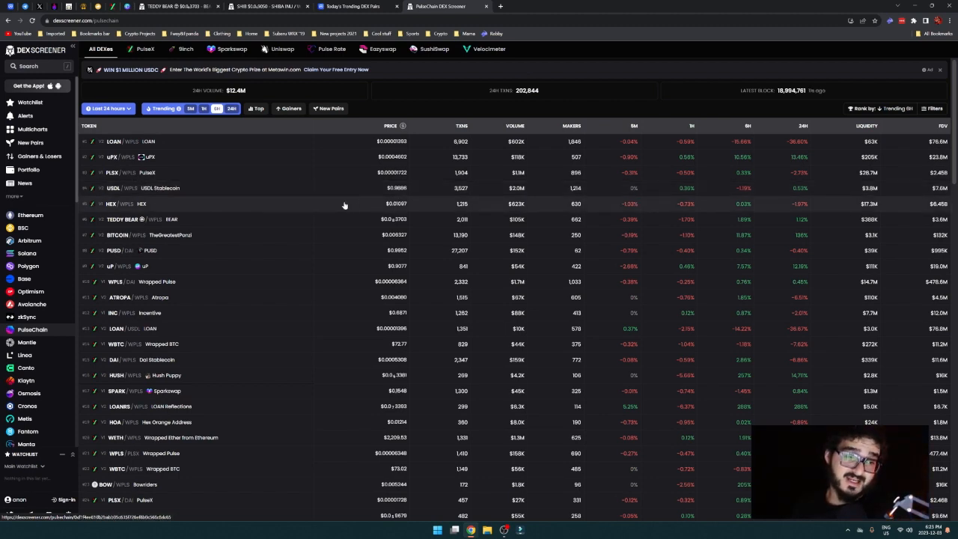
{"action": "mouse_move", "coordinate": [160, 209]}
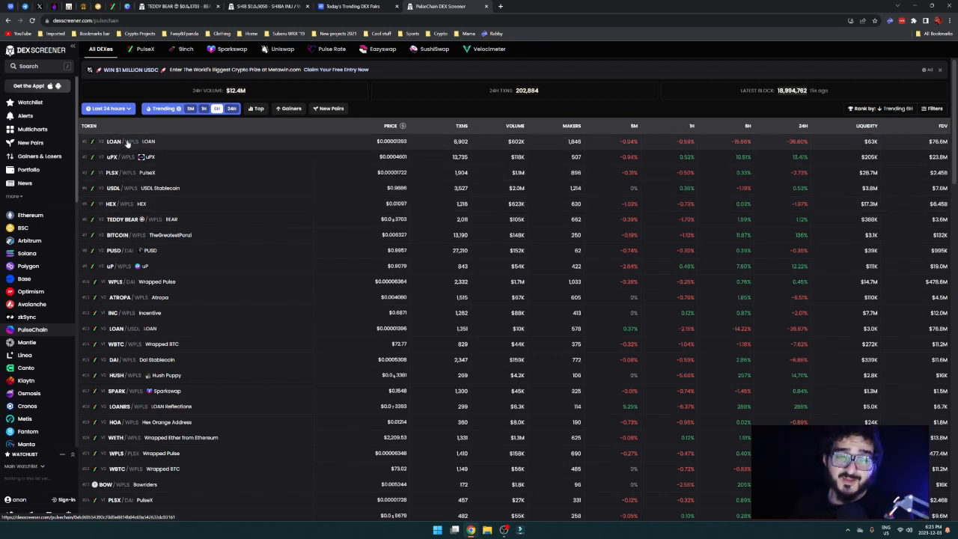
{"action": "mouse_move", "coordinate": [129, 144]}
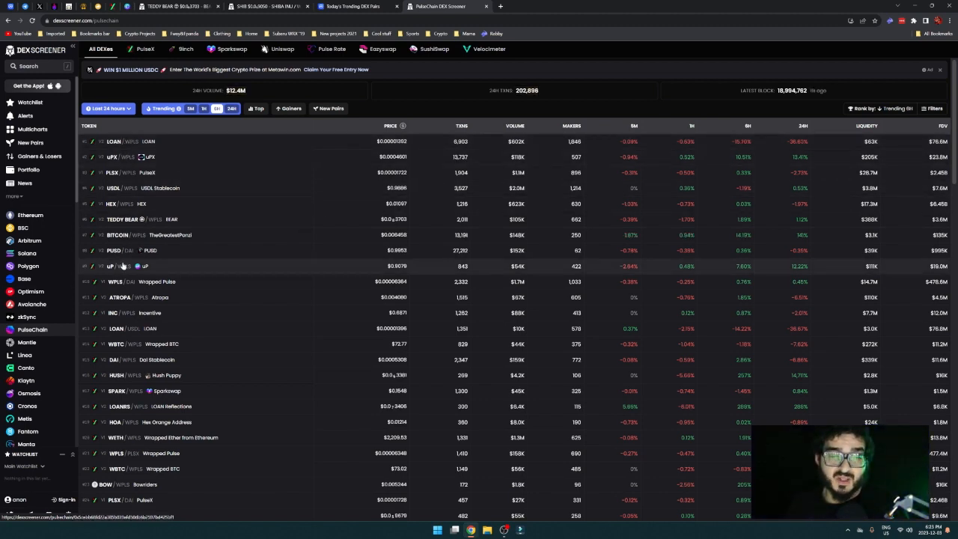
{"action": "mouse_move", "coordinate": [317, 266]}
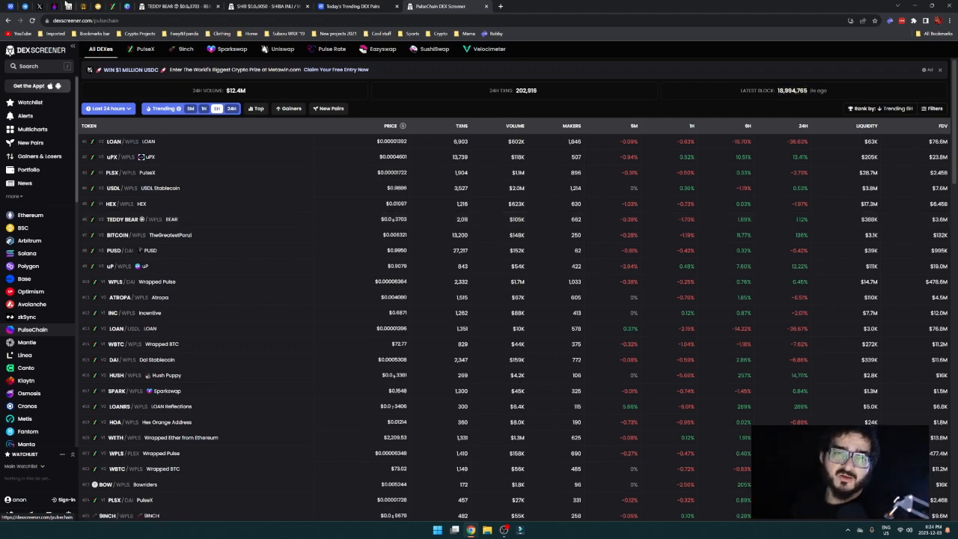
Return to the TEDDY BEAR/WPLS chart to look at its September spike.
{"action": "left_click", "coordinate": [123, 218]}
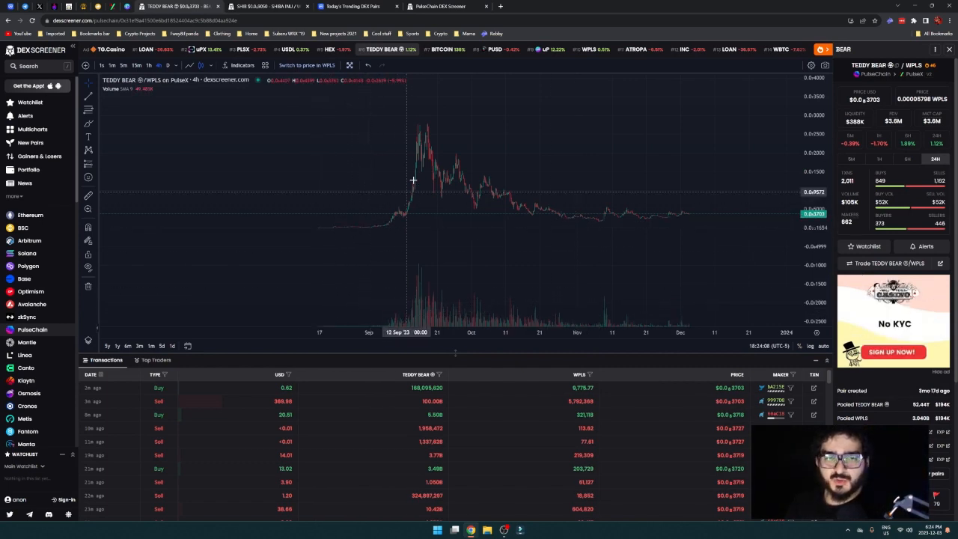
{"action": "mouse_move", "coordinate": [411, 201]}
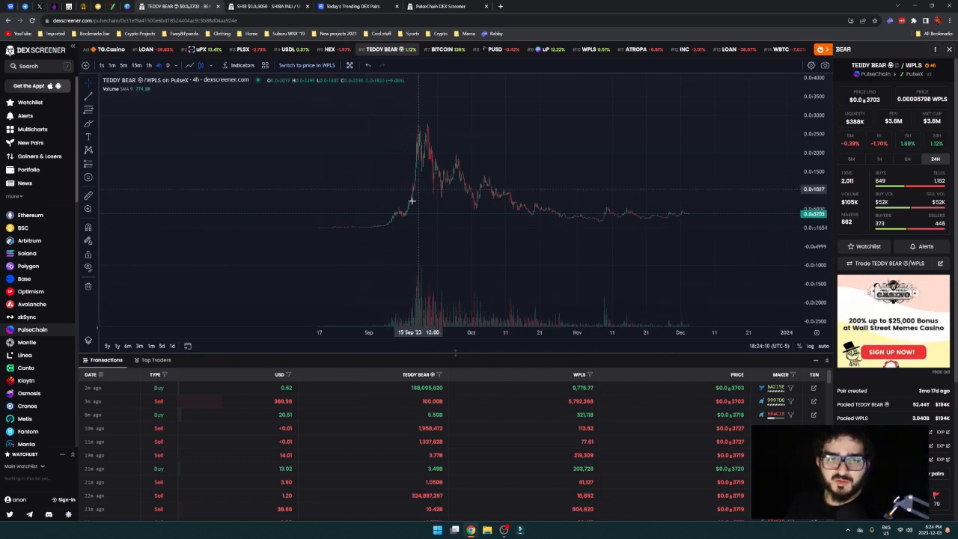
{"action": "mouse_move", "coordinate": [526, 245]}
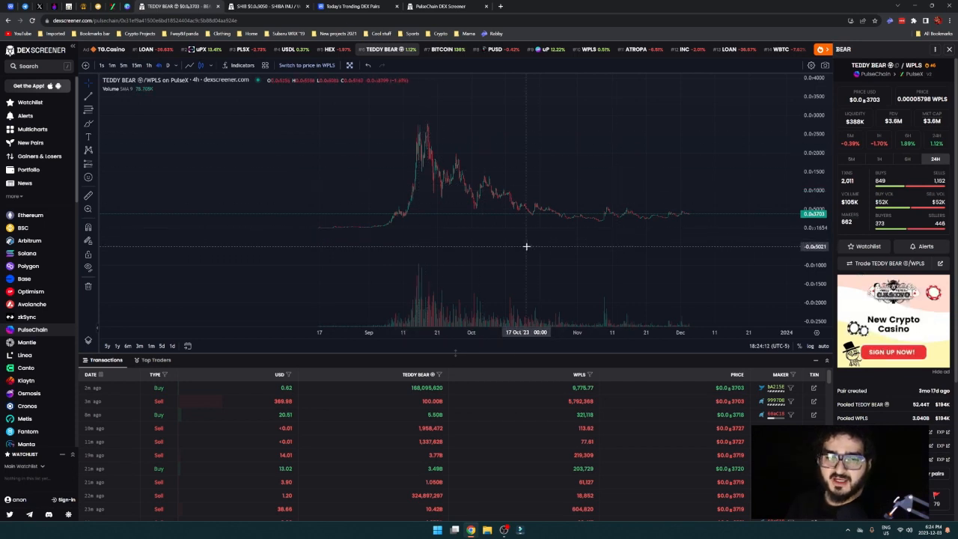
{"action": "mouse_move", "coordinate": [689, 253]}
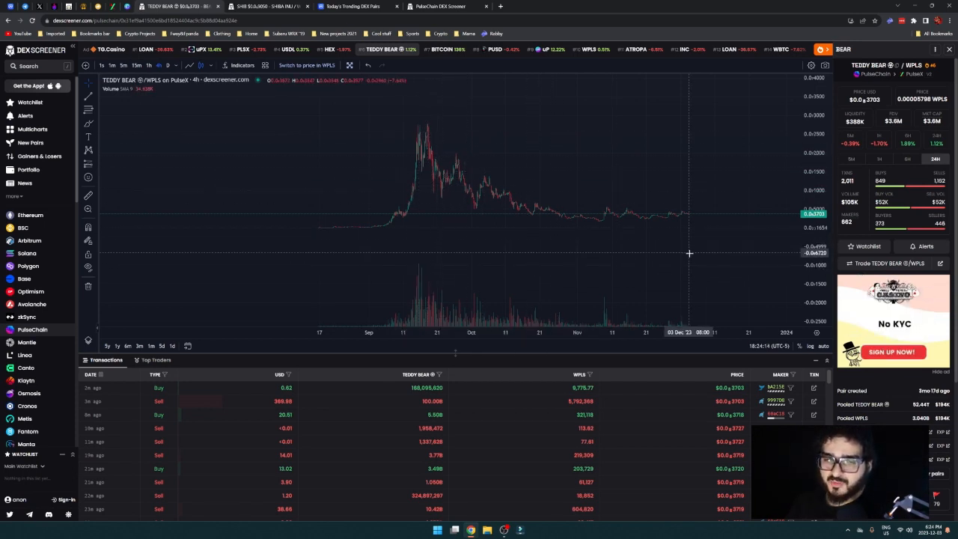
{"action": "mouse_move", "coordinate": [691, 253]}
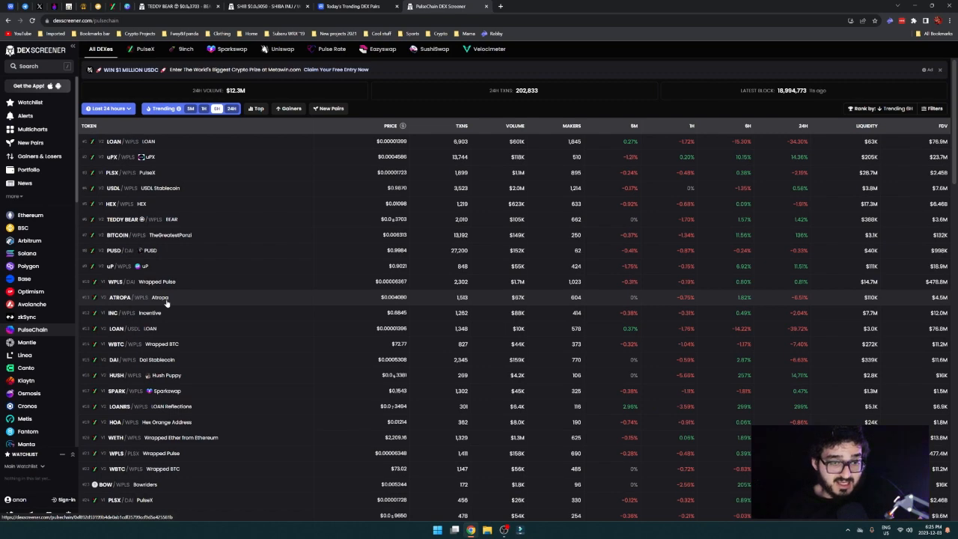
Scroll further down the trending pairs table, then bring the TEDDY BEAR/WPLS chart back up from the SHIB chart.
{"action": "scroll", "scroll_direction": "down", "scroll_amount": 3}
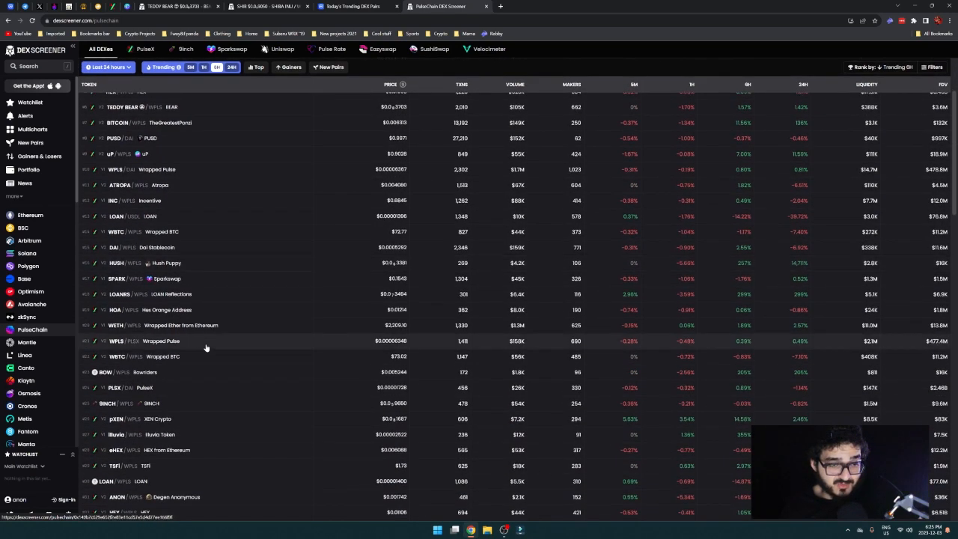
{"action": "scroll", "scroll_direction": "down", "scroll_amount": 3}
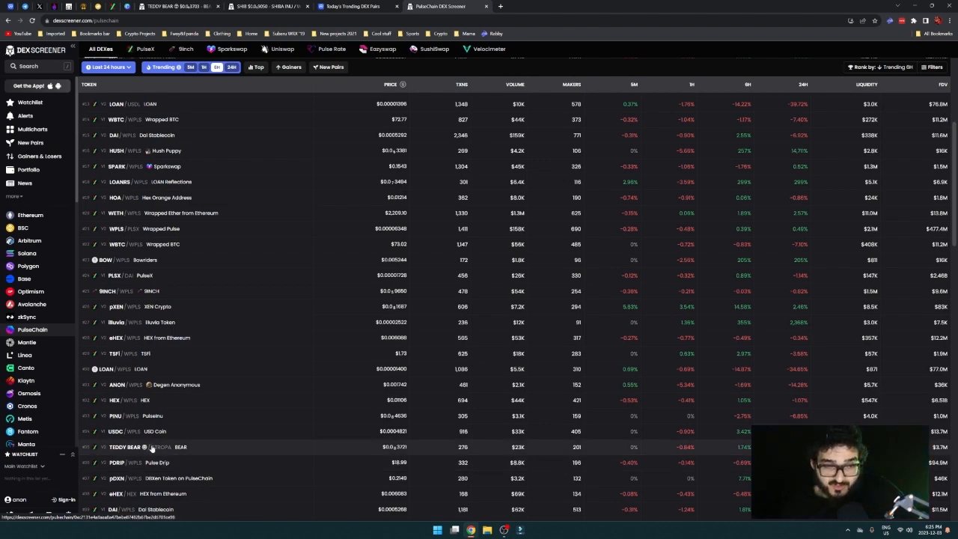
{"action": "mouse_move", "coordinate": [233, 452]}
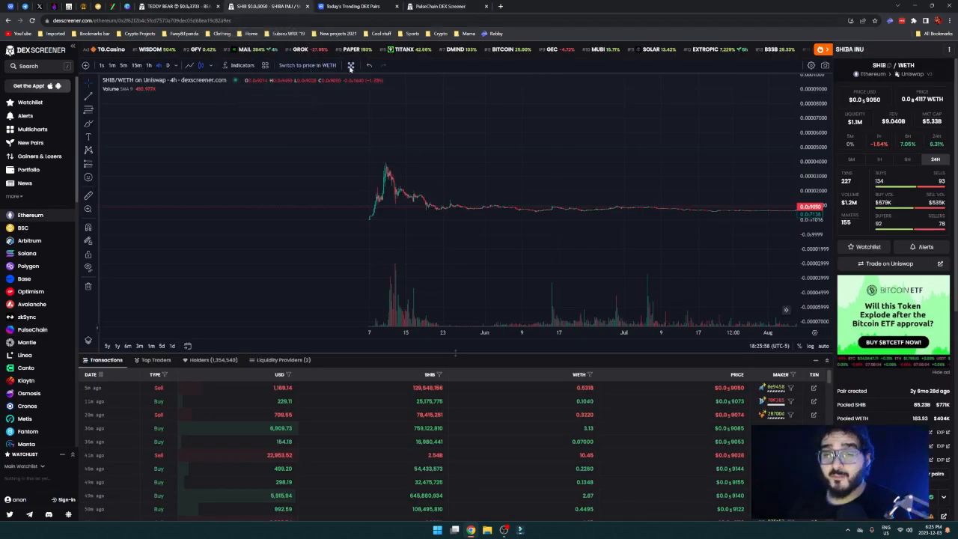
{"action": "left_click", "coordinate": [172, 6]}
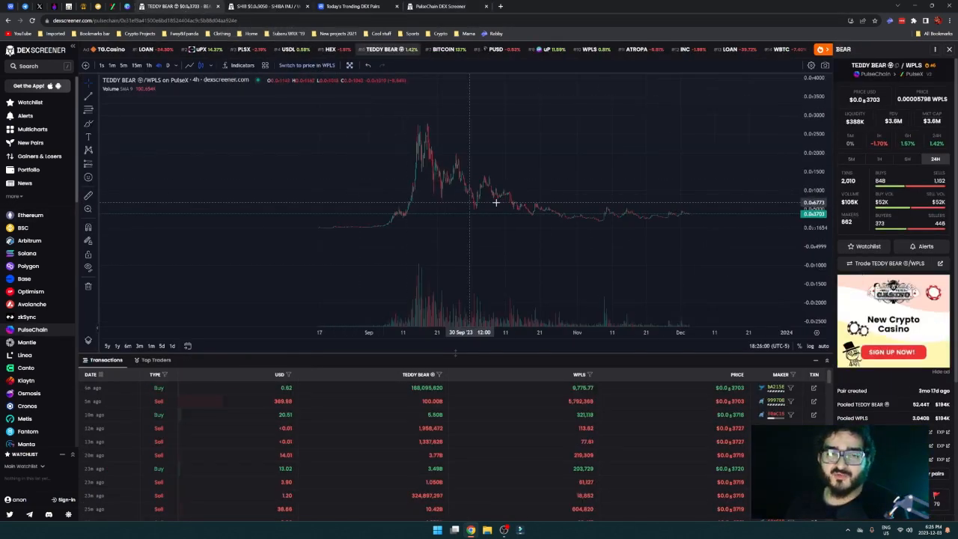
{"action": "mouse_move", "coordinate": [404, 175]}
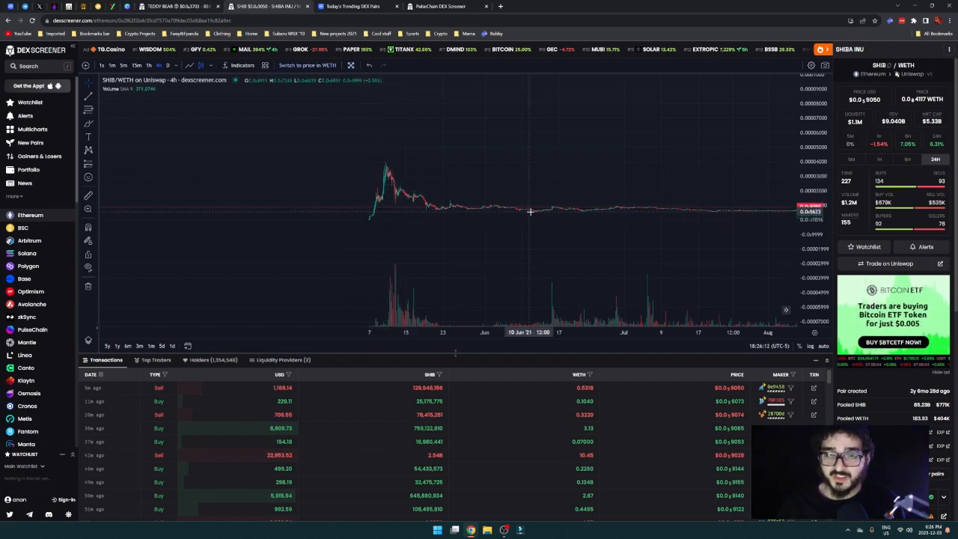
{"action": "mouse_move", "coordinate": [765, 217]}
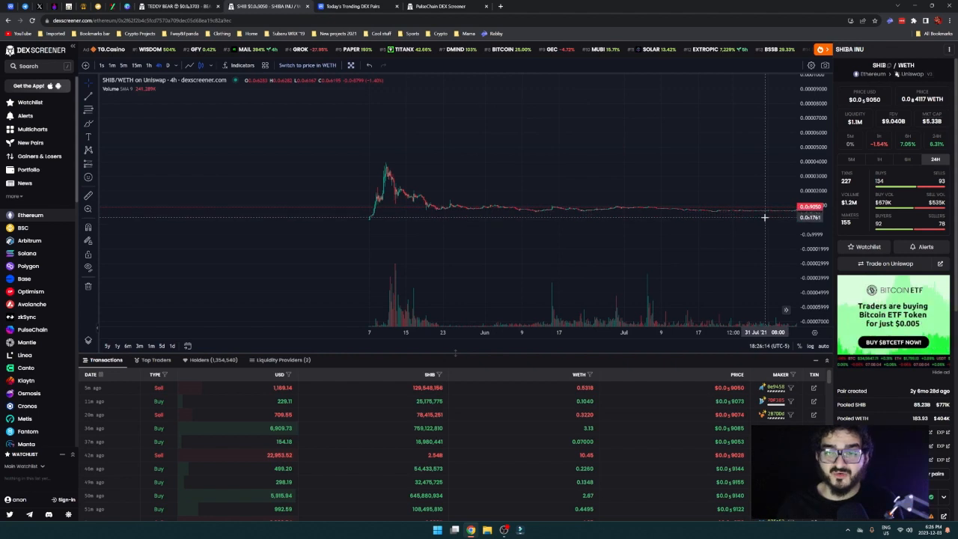
{"action": "mouse_move", "coordinate": [699, 219]}
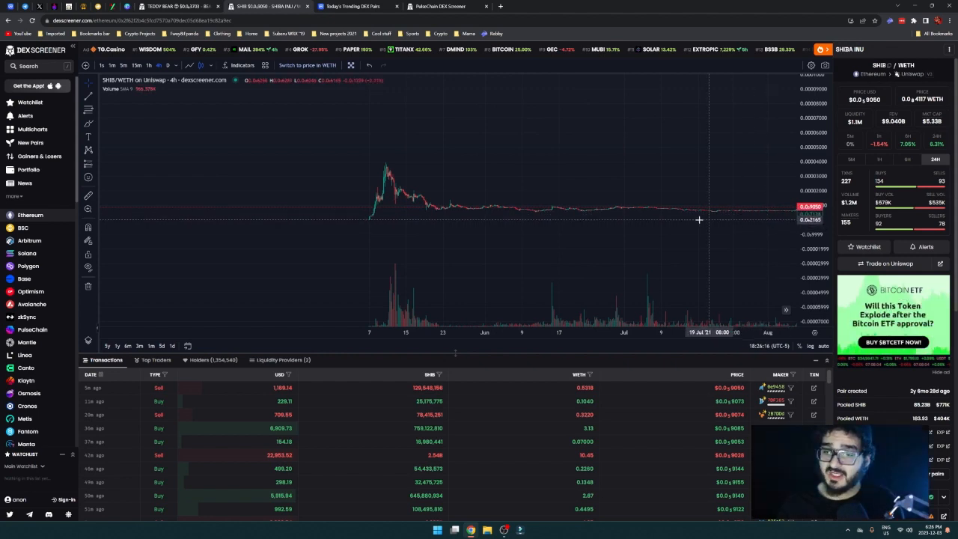
{"action": "mouse_move", "coordinate": [610, 211]}
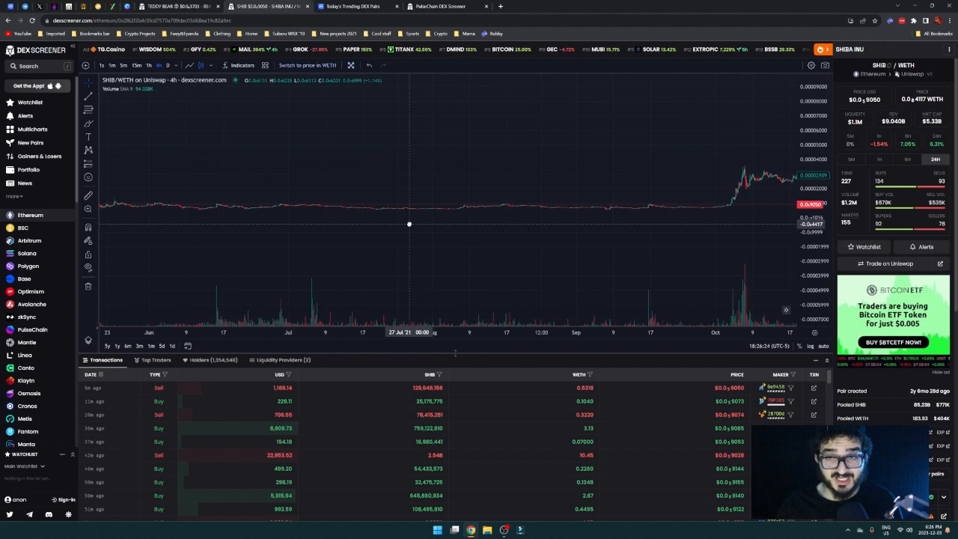
{"action": "mouse_move", "coordinate": [769, 216]}
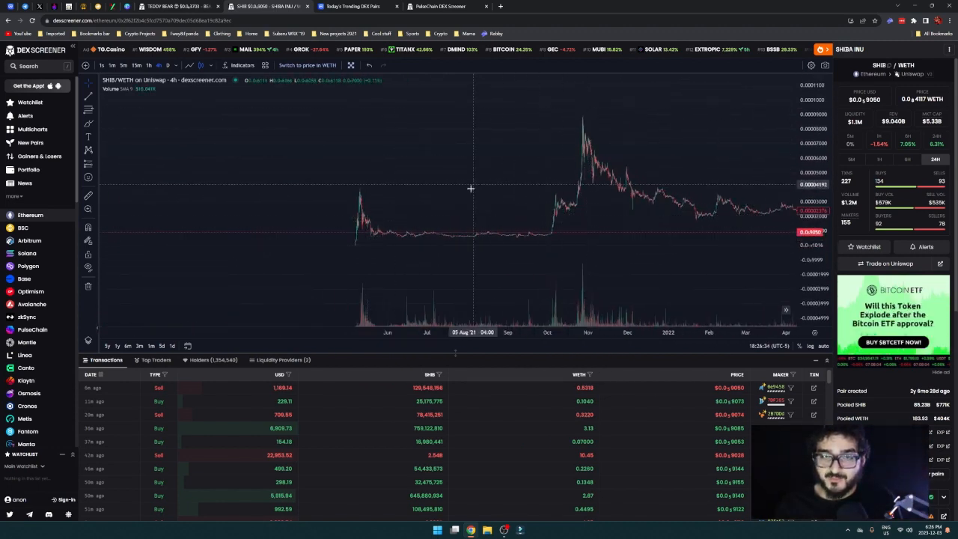
{"action": "mouse_move", "coordinate": [284, 233]}
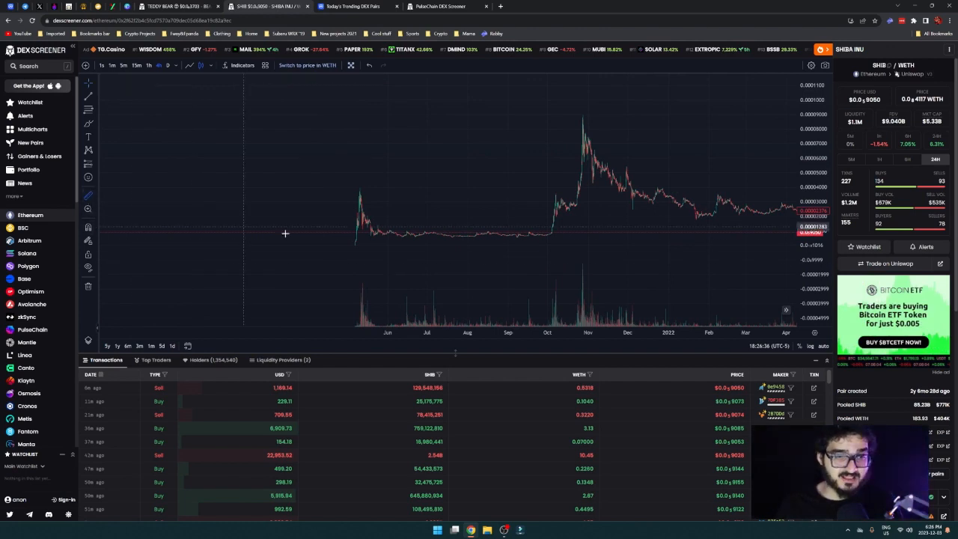
{"action": "mouse_move", "coordinate": [399, 271]}
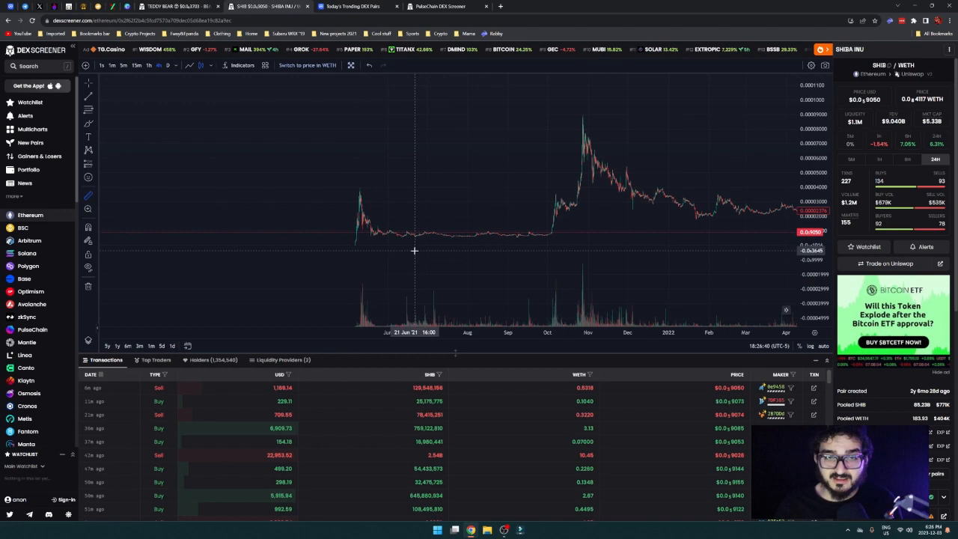
{"action": "mouse_move", "coordinate": [465, 246]}
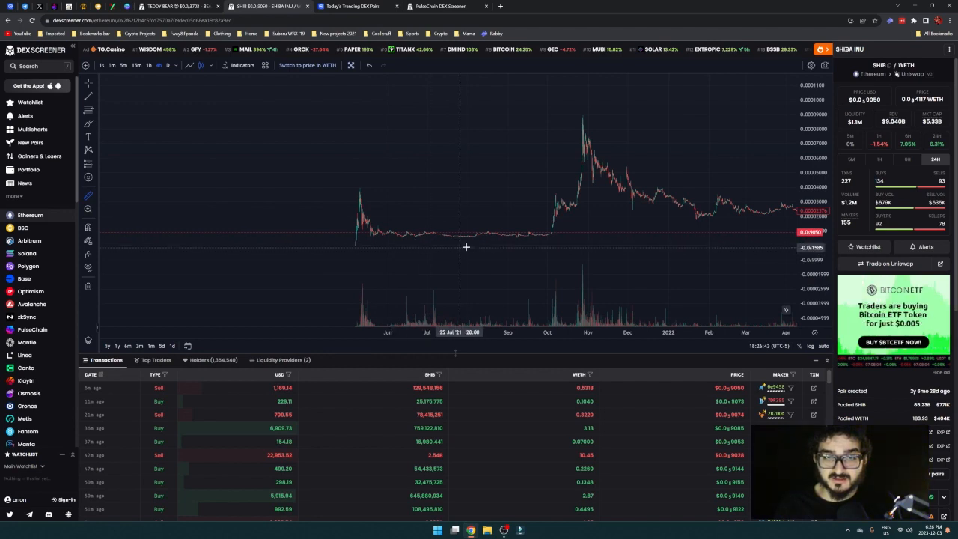
{"action": "mouse_move", "coordinate": [516, 238]}
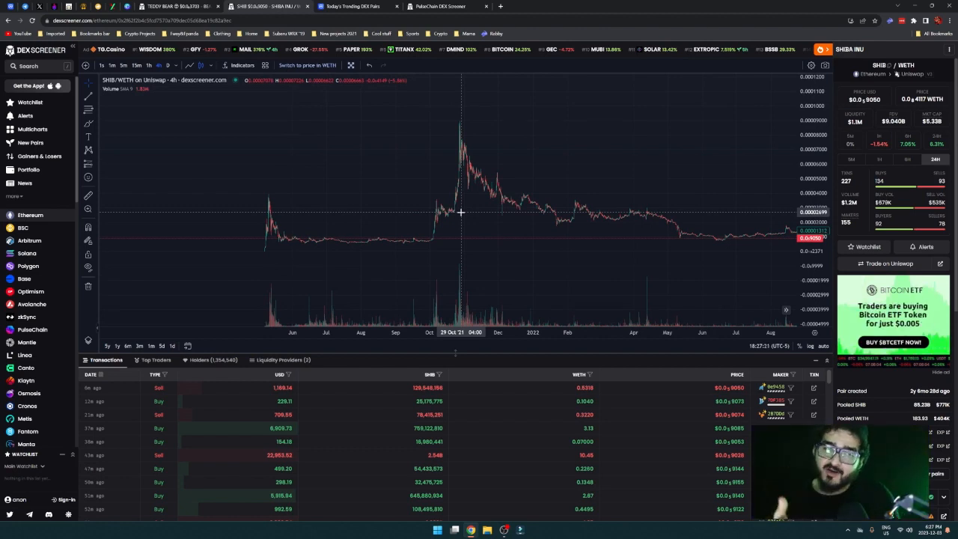
{"action": "left_click", "coordinate": [177, 6]}
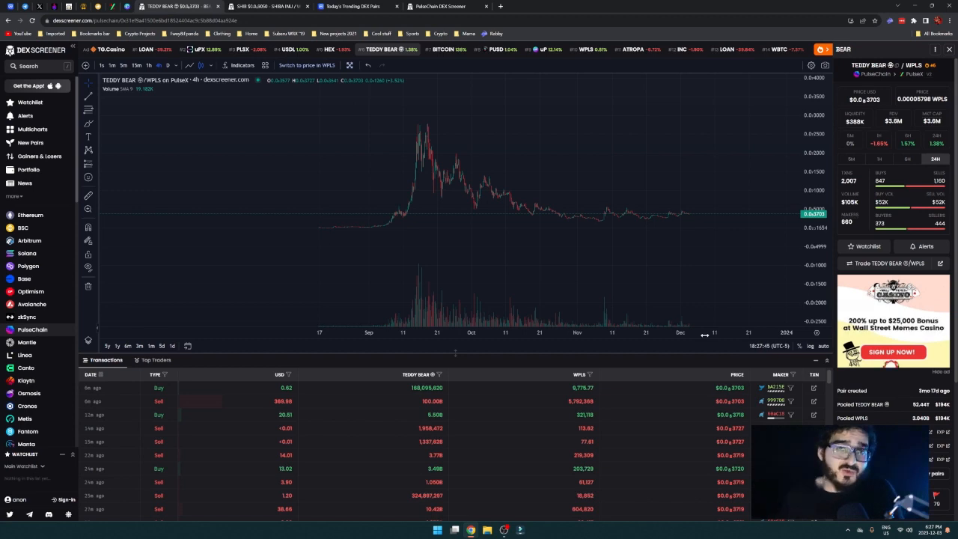
{"action": "mouse_move", "coordinate": [606, 291]}
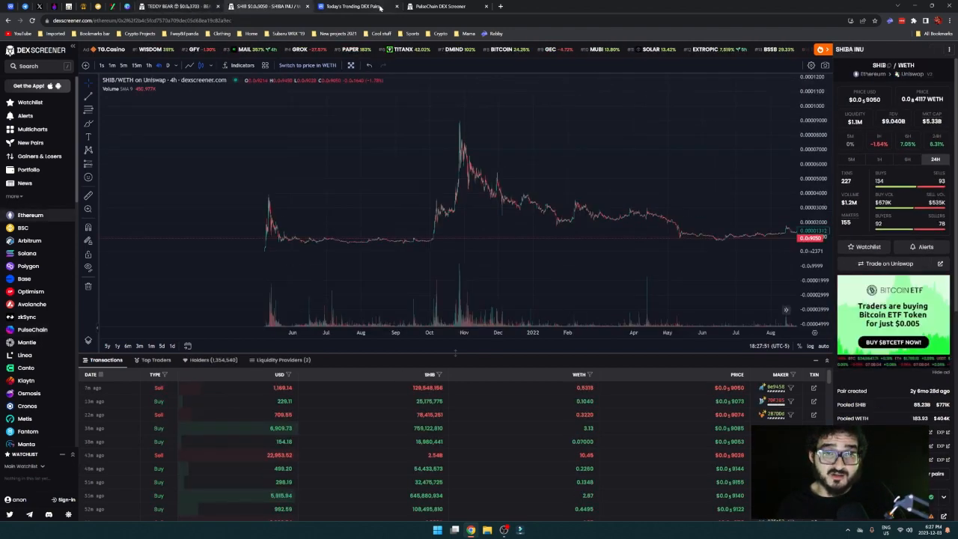
View CoinMarketCap's Trending DEX Pairs for PulseChain, then filter the list to Ethereum pairs.
{"action": "left_click", "coordinate": [352, 6]}
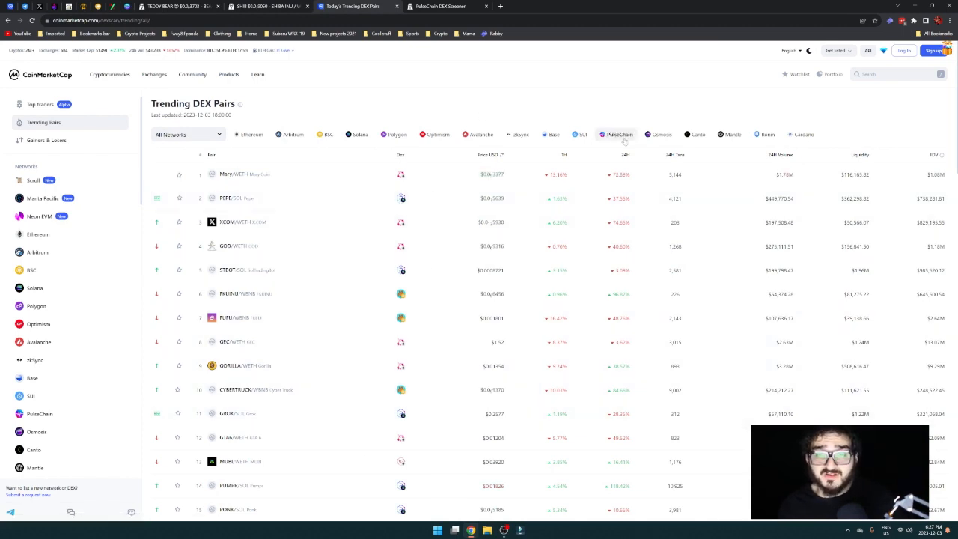
{"action": "left_click", "coordinate": [620, 135]}
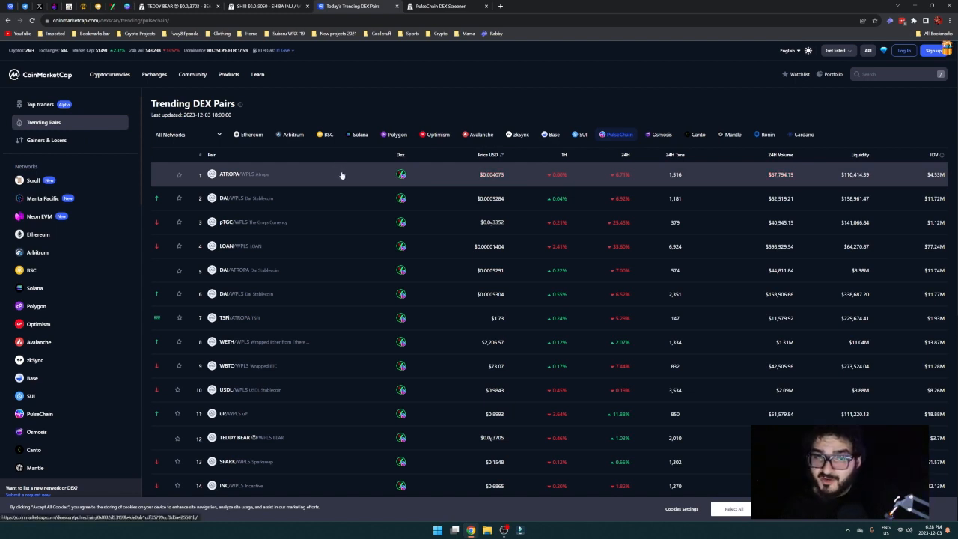
{"action": "mouse_move", "coordinate": [359, 154]}
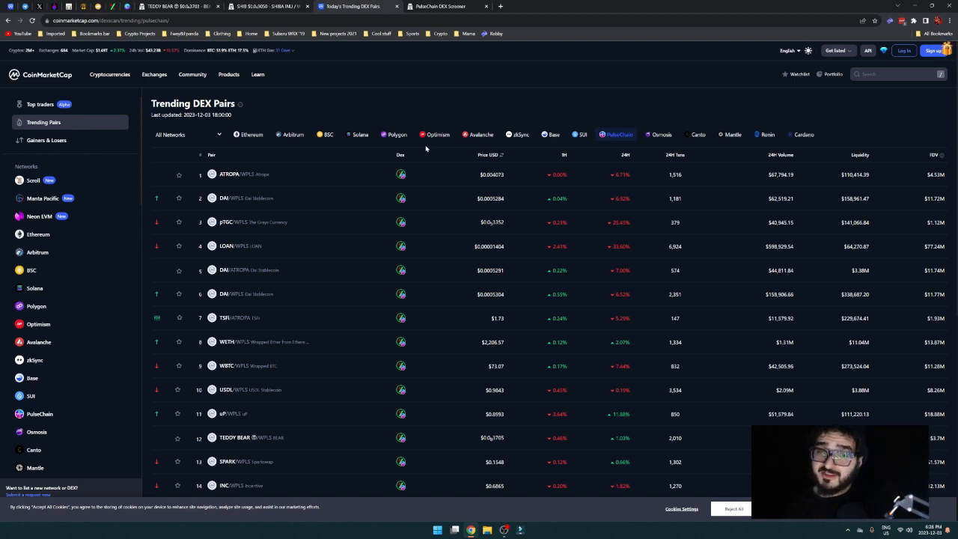
{"action": "mouse_move", "coordinate": [539, 150]}
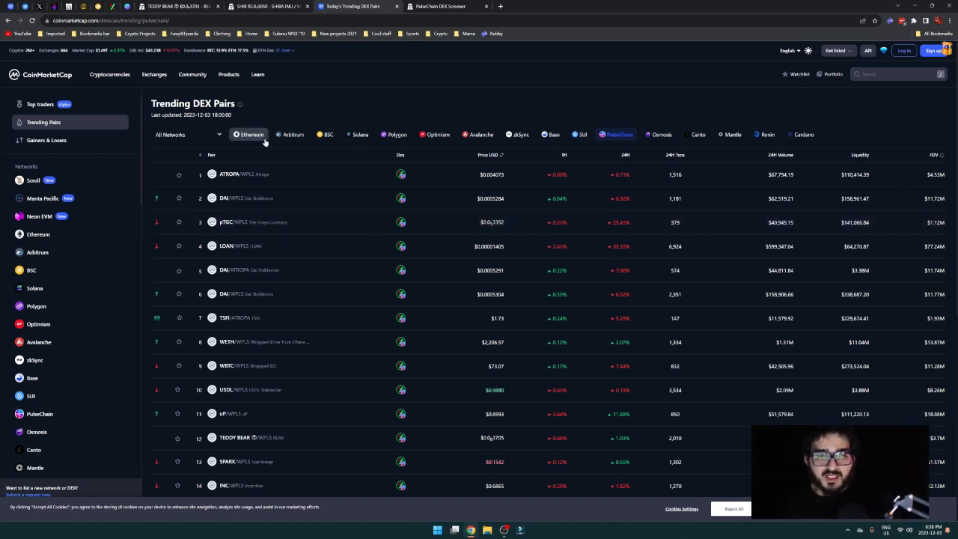
{"action": "left_click", "coordinate": [292, 135]}
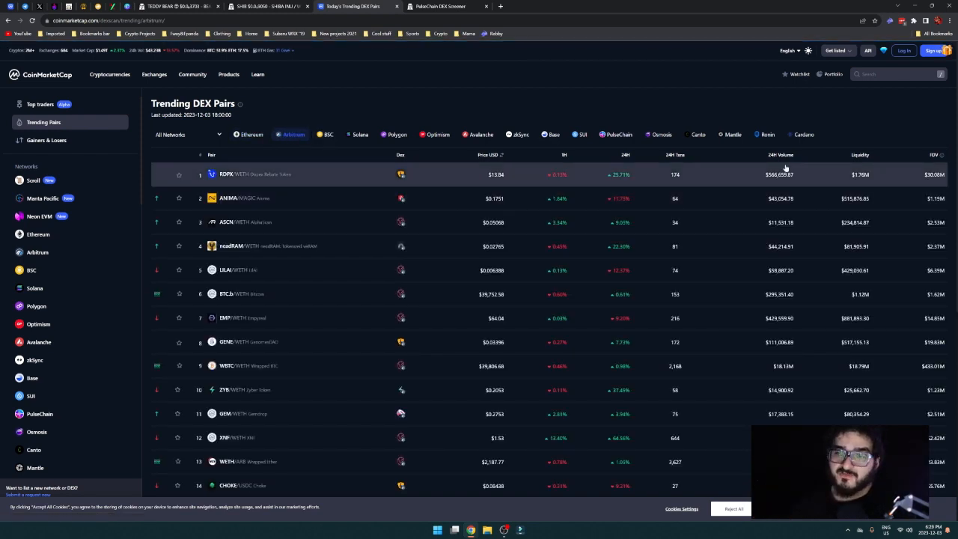
{"action": "mouse_move", "coordinate": [760, 108]}
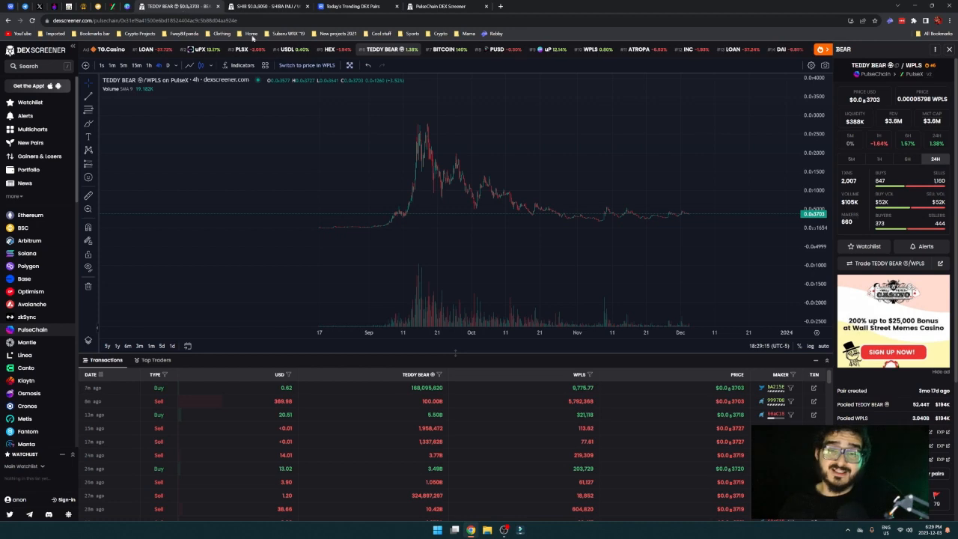
{"action": "mouse_move", "coordinate": [415, 127]}
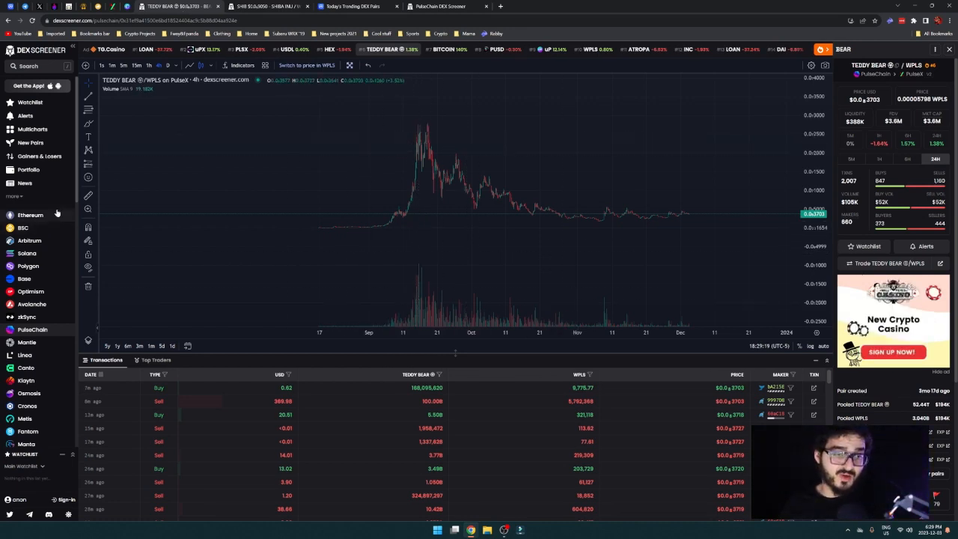
{"action": "mouse_move", "coordinate": [380, 226]}
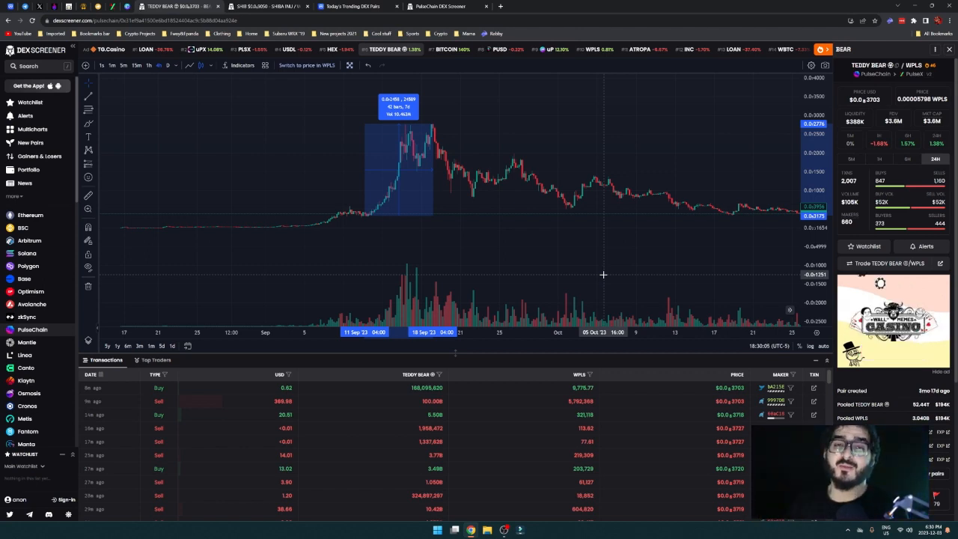
{"action": "mouse_move", "coordinate": [638, 293]}
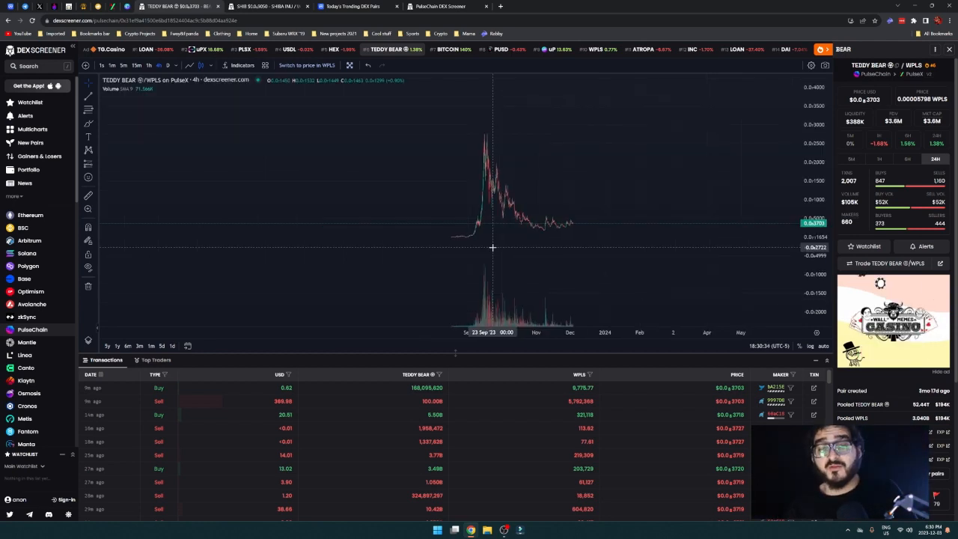
{"action": "mouse_move", "coordinate": [506, 242]}
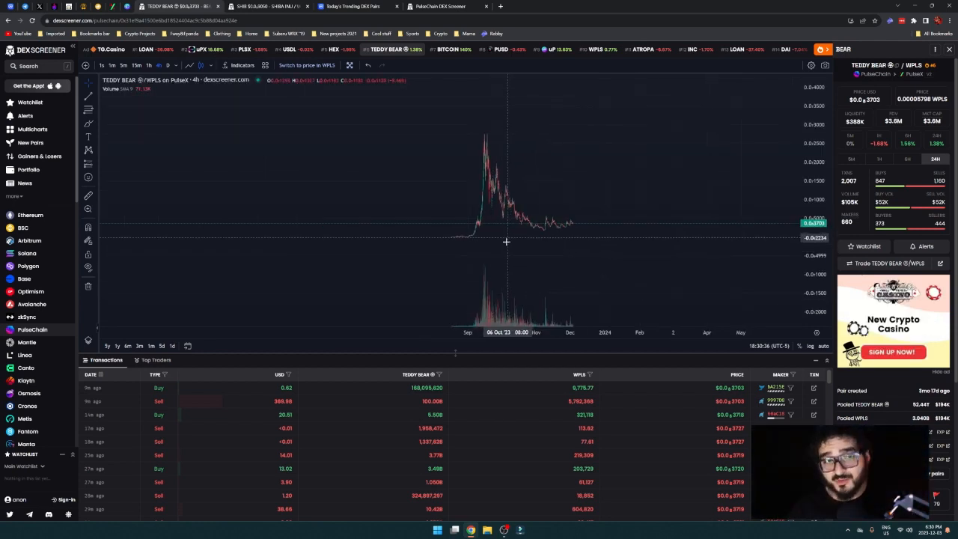
{"action": "mouse_move", "coordinate": [517, 157]}
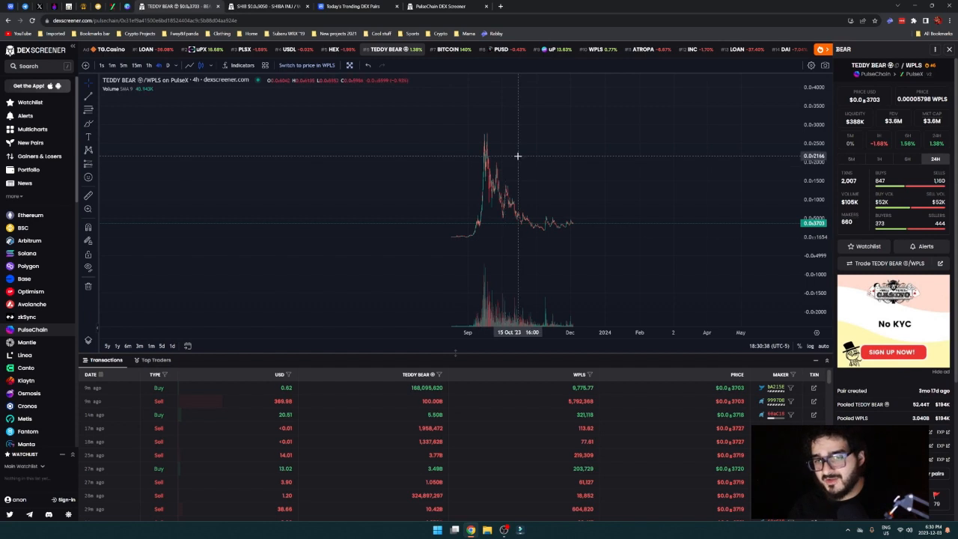
{"action": "mouse_move", "coordinate": [578, 227]}
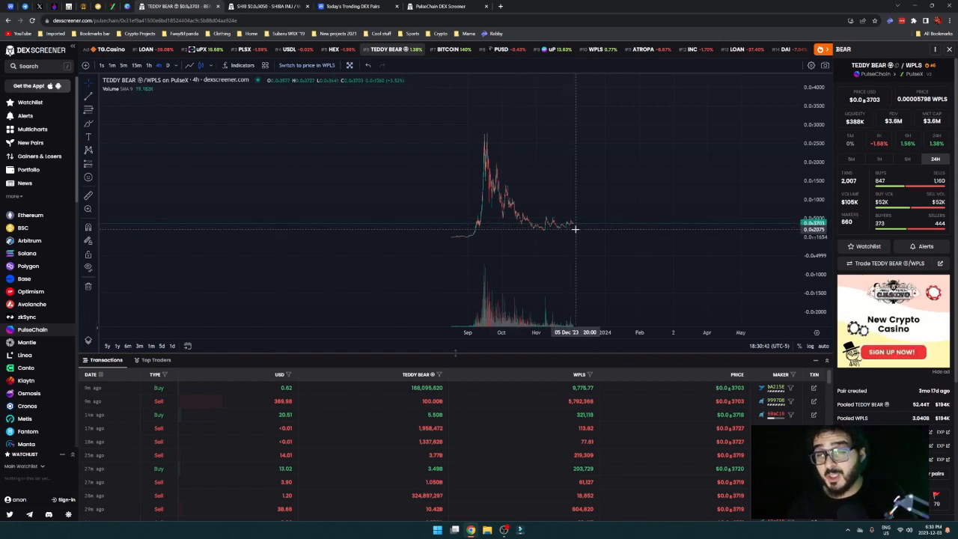
{"action": "mouse_move", "coordinate": [578, 231]}
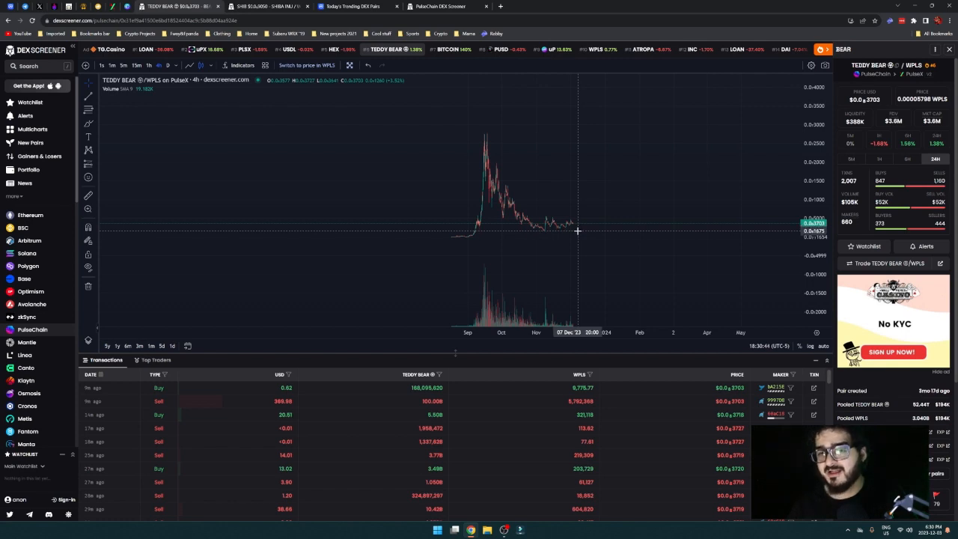
{"action": "mouse_move", "coordinate": [575, 228]}
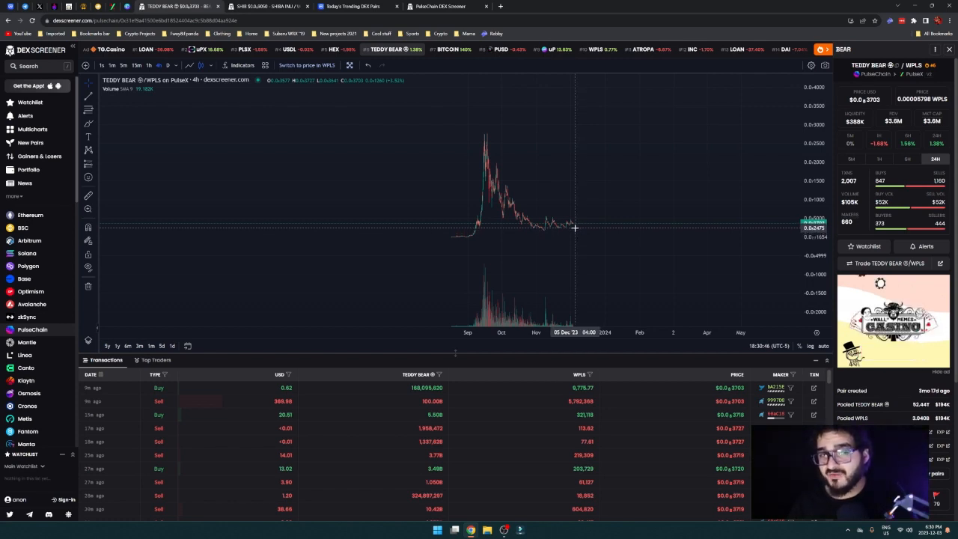